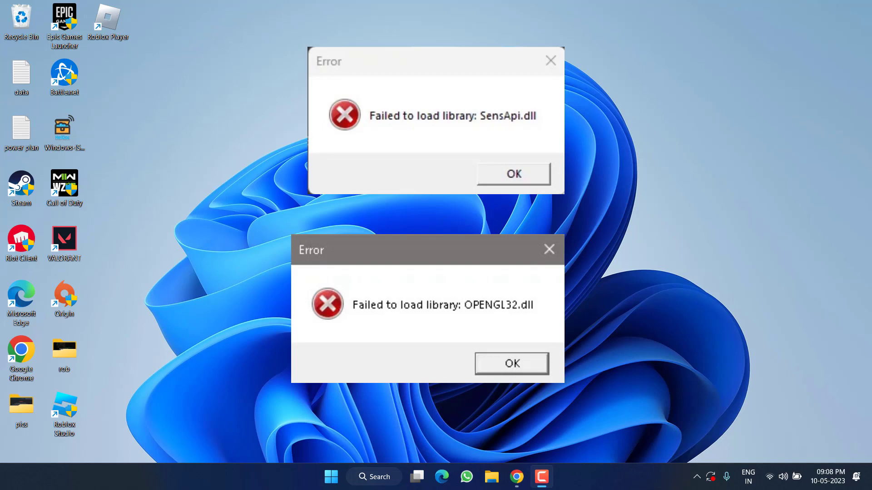
- Dismiss the library load error, switch on Optimisations for windowed games in default graphics settings, then close Settings
click(512, 363)
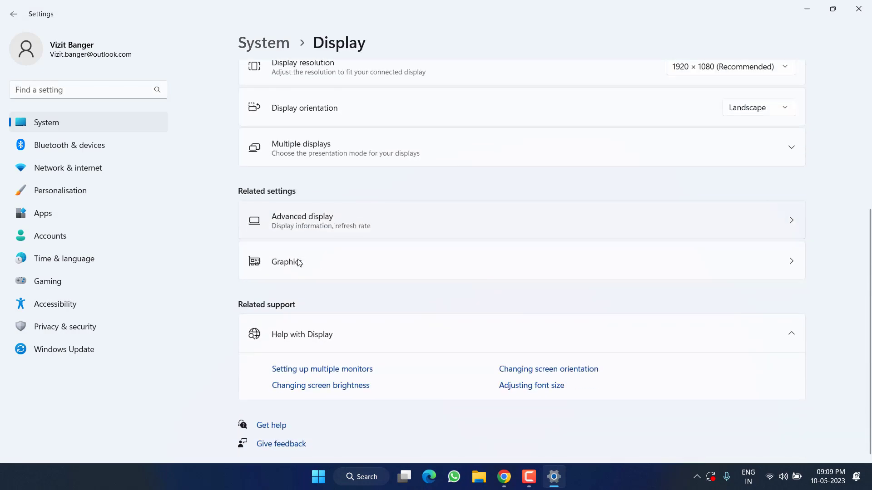
click(295, 262)
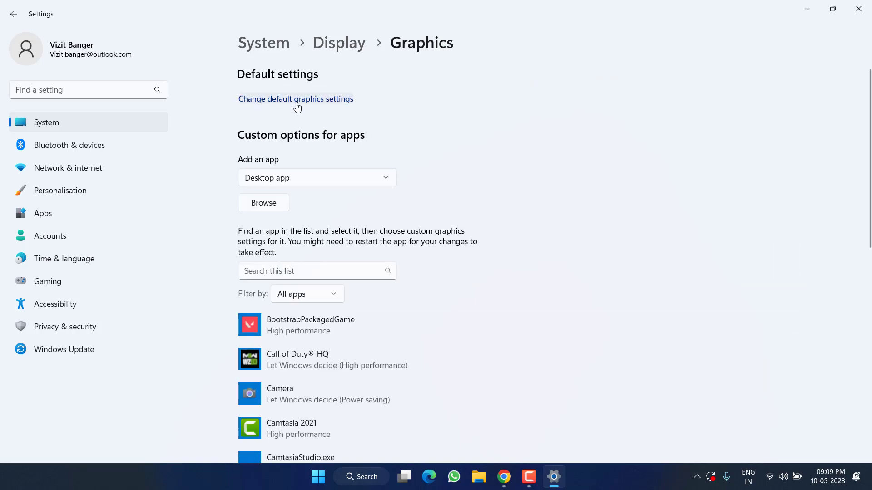
click(296, 99)
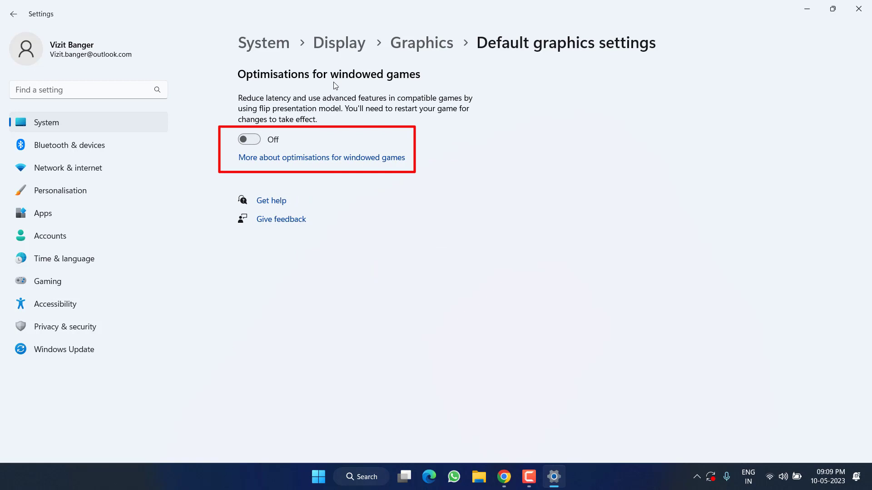
click(248, 140)
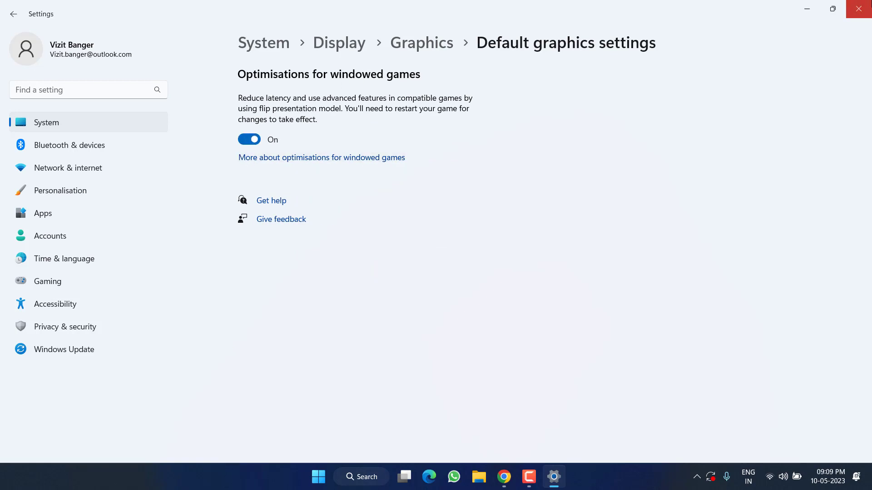
click(859, 8)
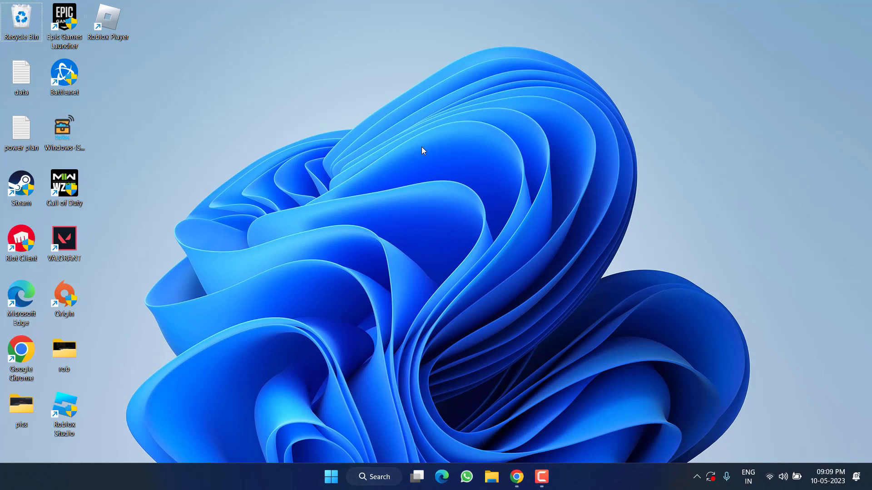
mouse_move(158, 188)
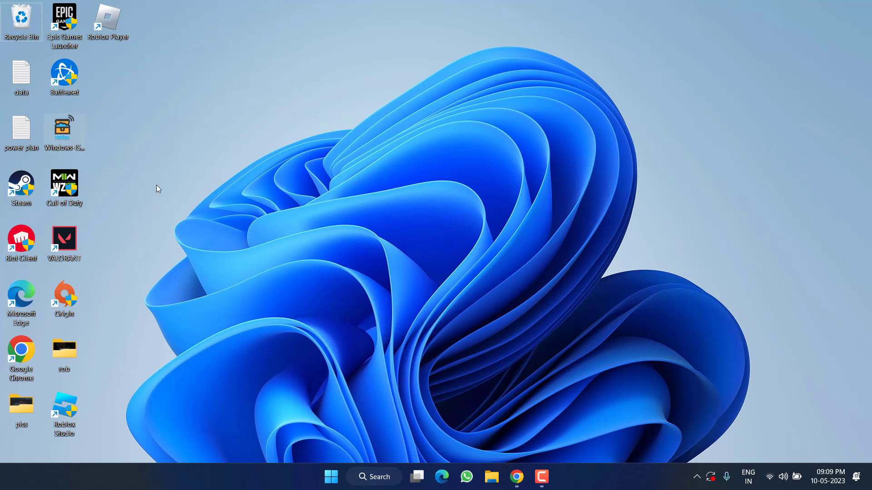
- Bring up the DLL-files.com mfplat.dll page in Chrome and locate the 32-bit version
click(515, 476)
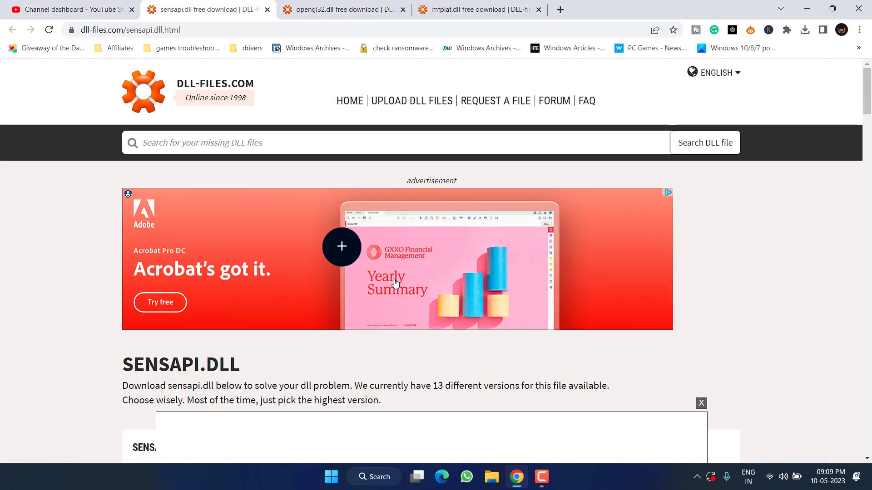
mouse_move(320, 271)
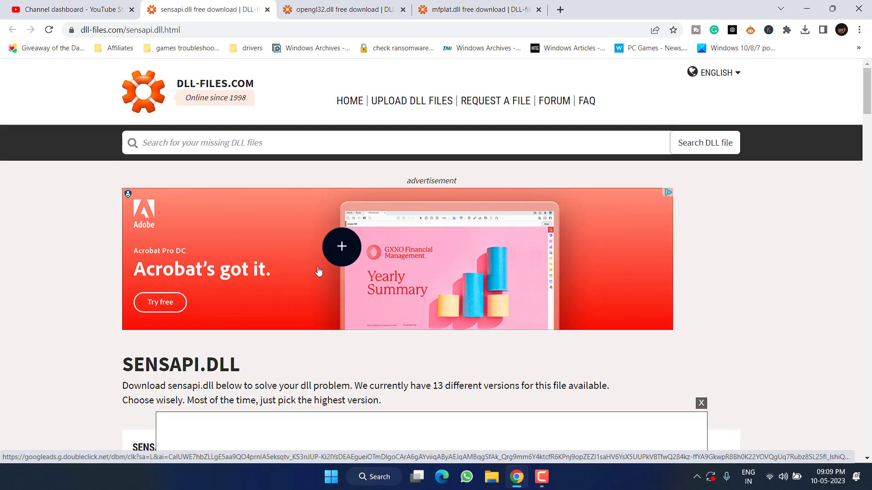
scroll(down, 3)
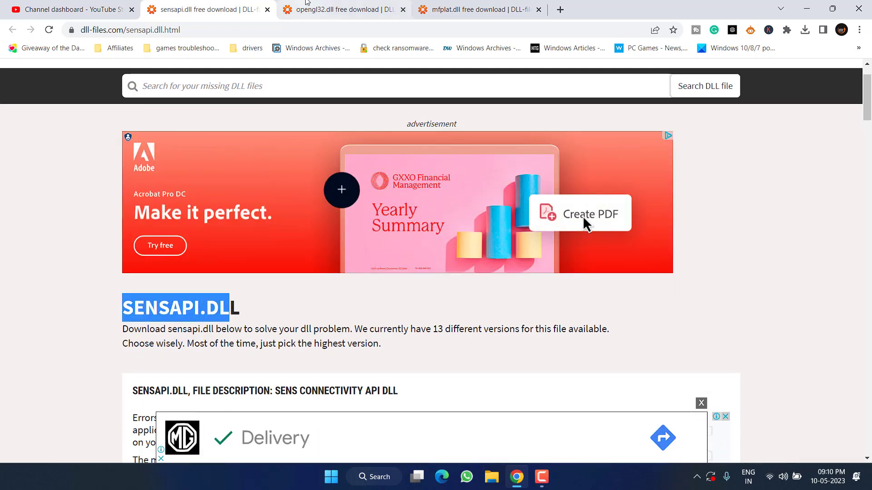
click(343, 9)
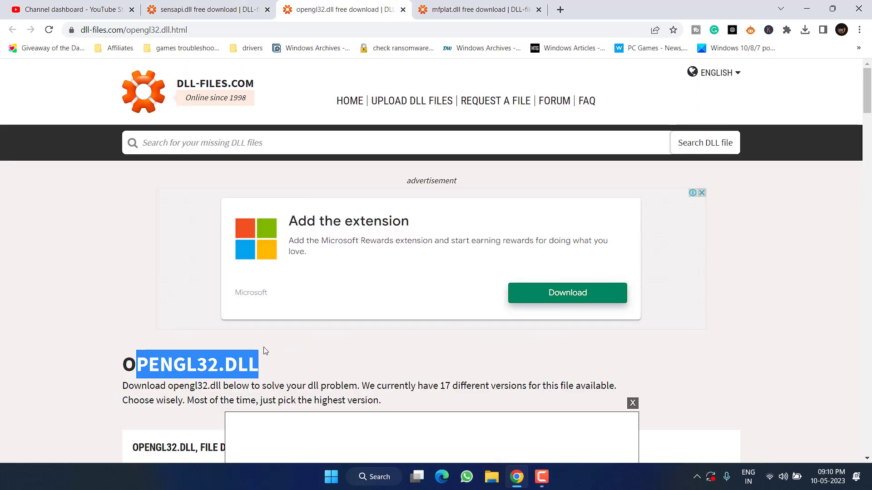
click(477, 10)
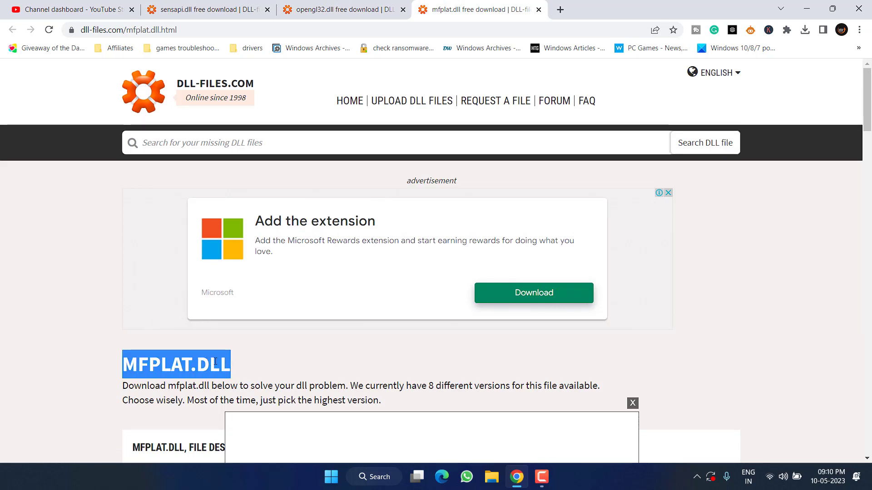
mouse_move(351, 373)
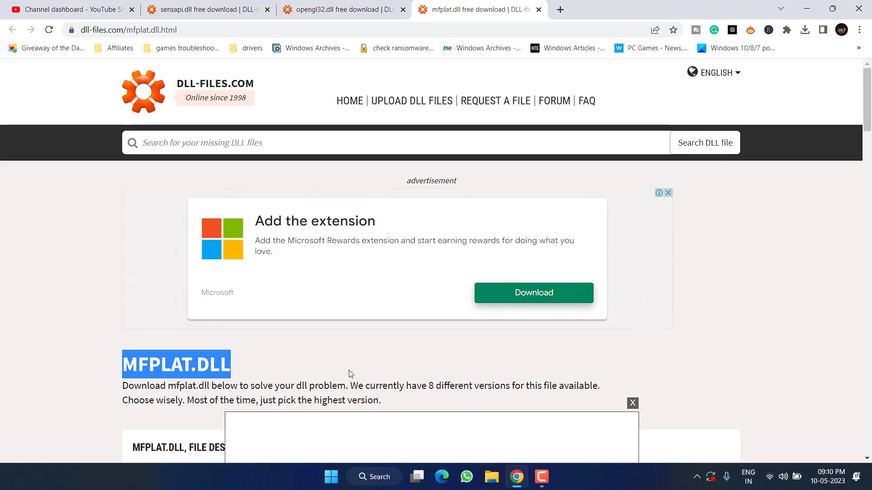
mouse_move(411, 282)
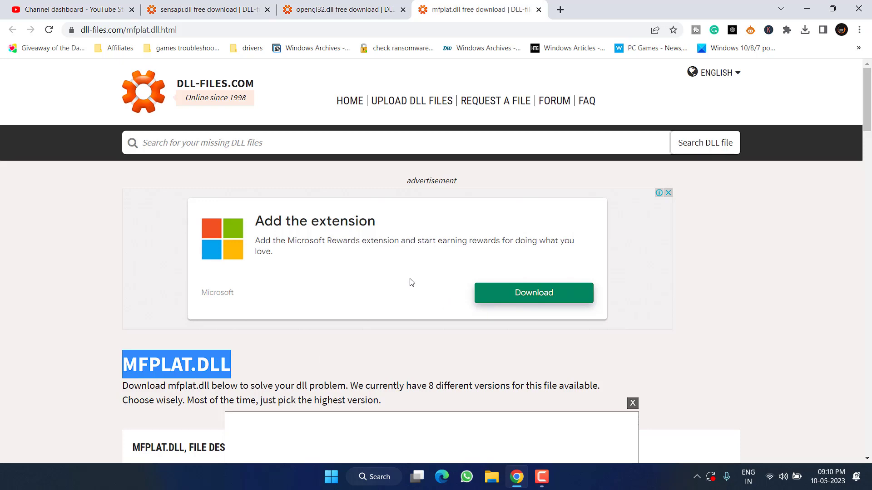
scroll(down, 3)
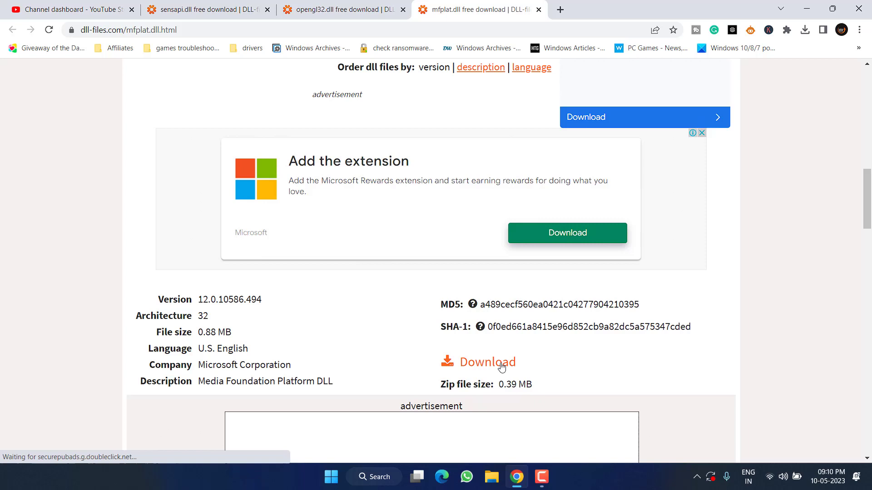
- Download the 32-bit mfplat.dll zip, dismissing the ad, and save it to the desktop
click(488, 362)
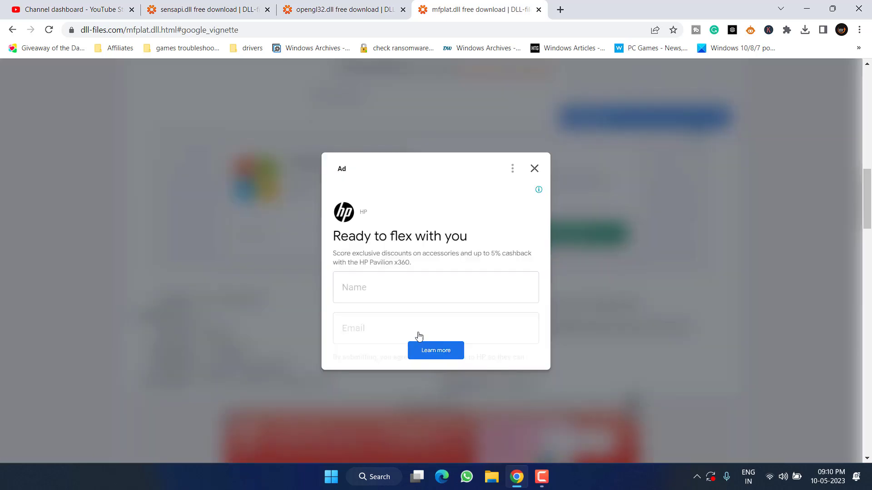
click(534, 168)
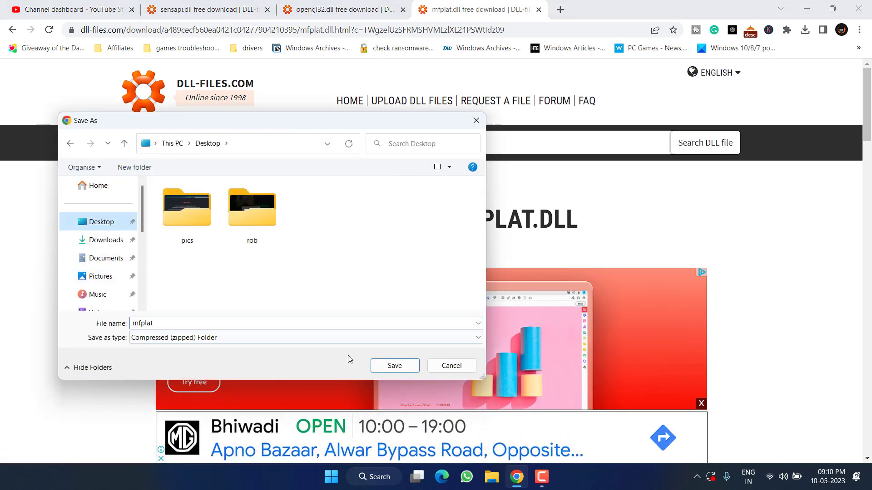
click(394, 365)
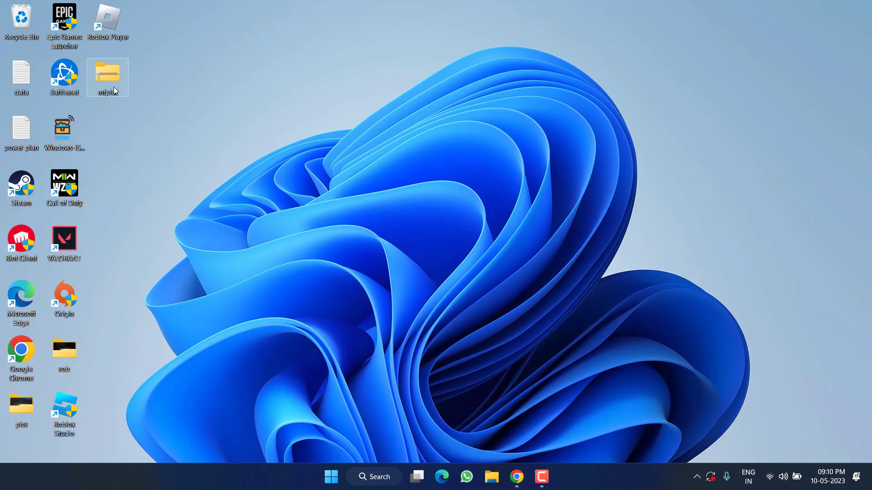
- Extract mfplat.dll from the downloaded zip onto the desktop
double_click(107, 71)
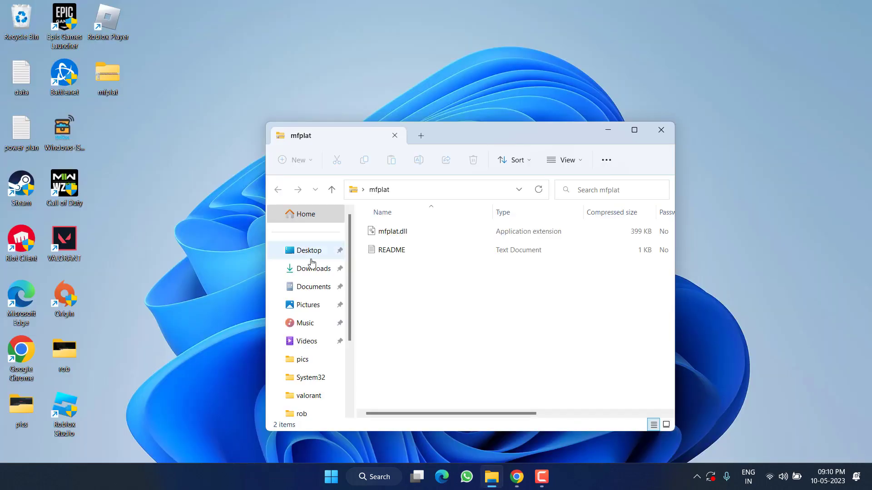
click(392, 231)
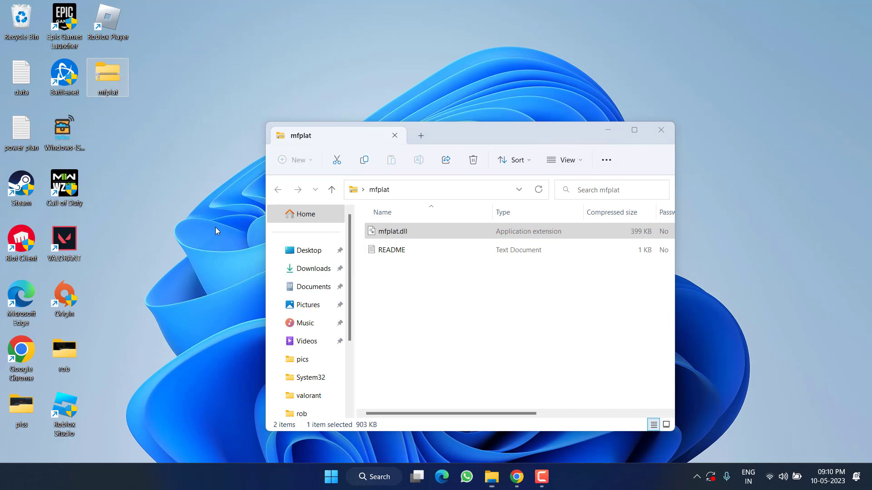
click(661, 130)
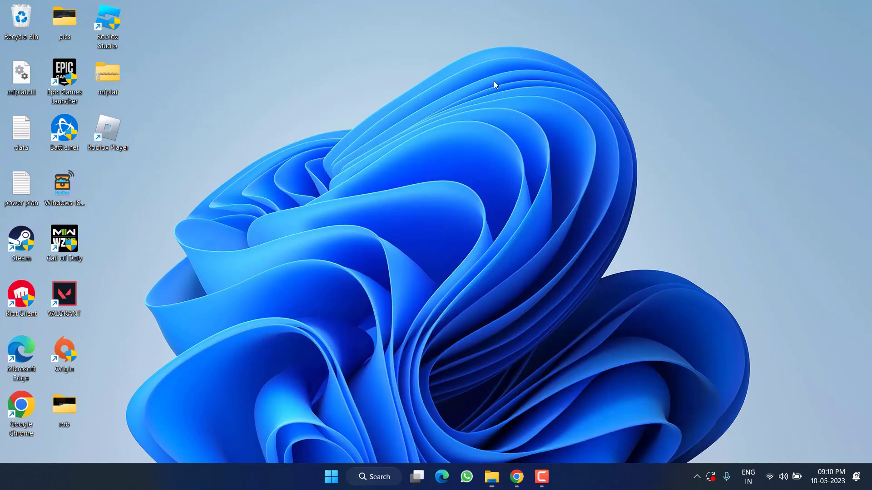
- Copy mfplat.dll from the desktop and bring up File Explorer on This PC
right_click(22, 71)
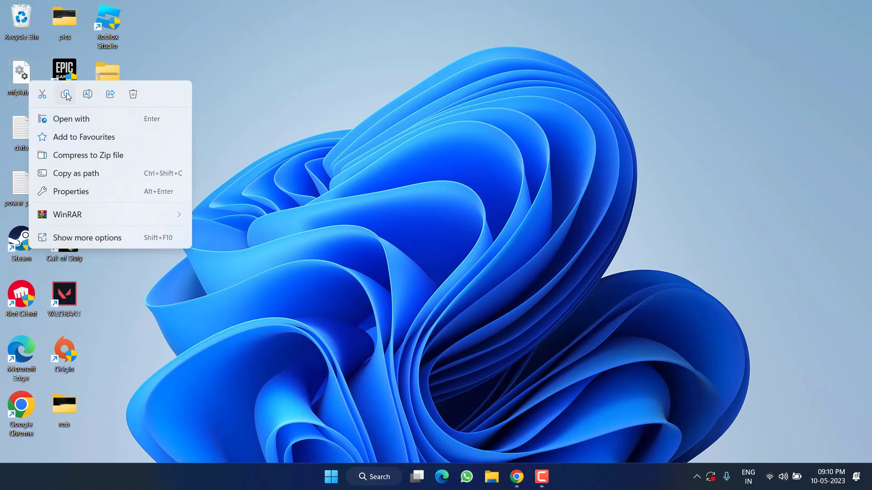
click(211, 157)
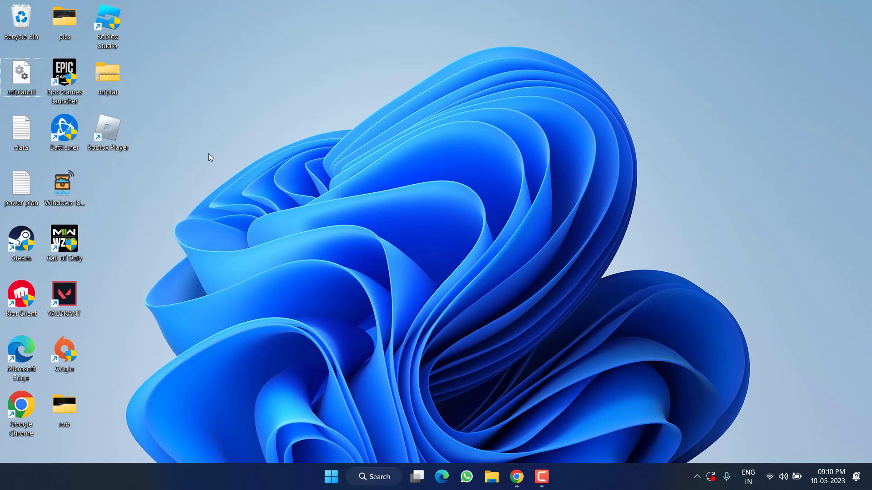
mouse_move(227, 178)
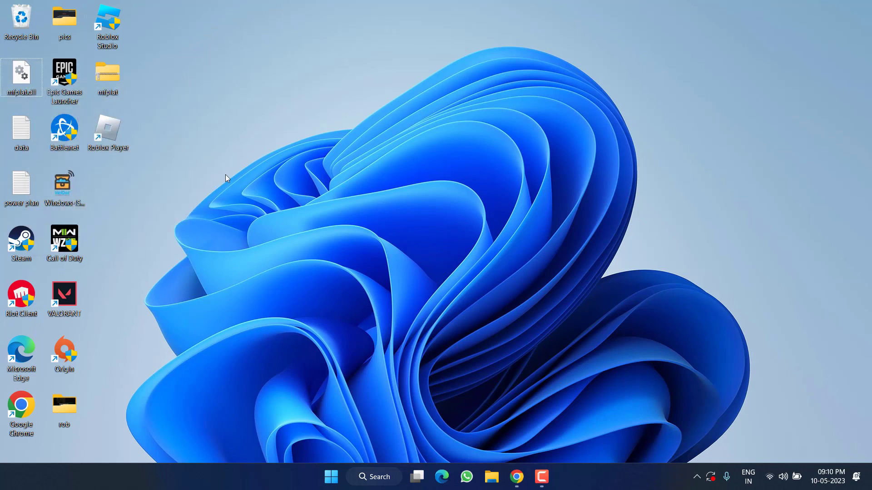
mouse_move(288, 225)
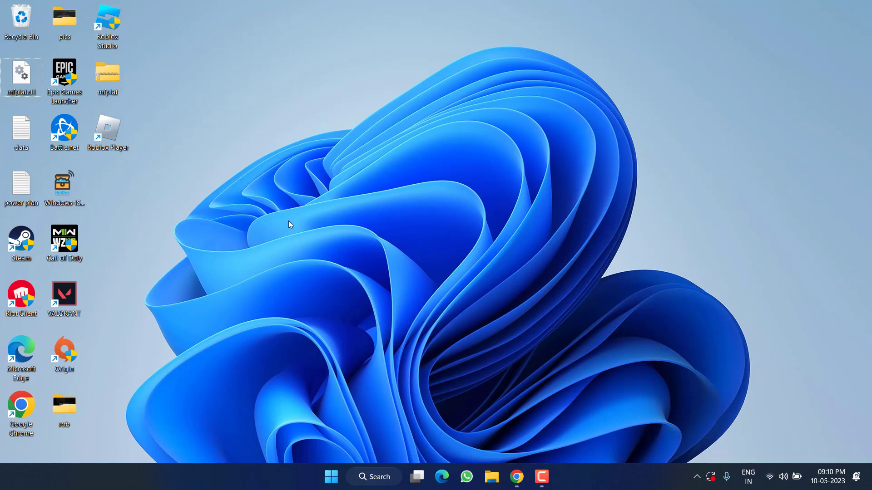
click(492, 477)
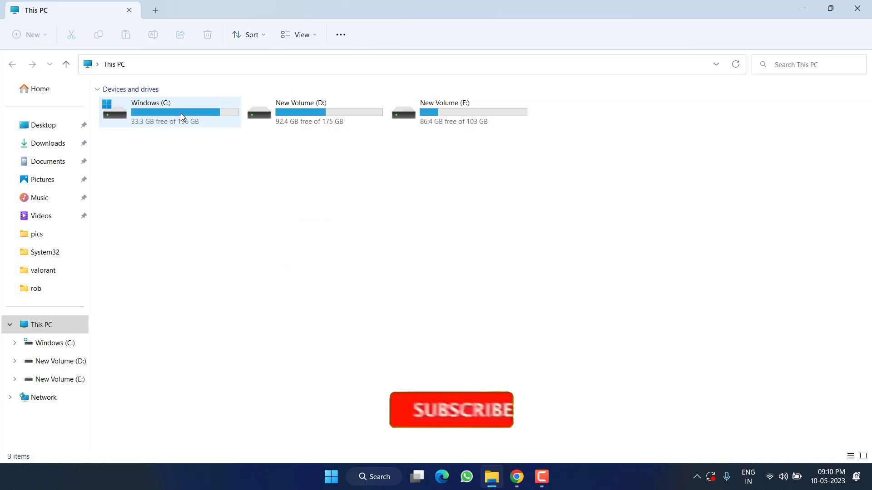
- Paste mfplat.dll into C:\Windows\System32, replacing the existing copy
double_click(169, 110)
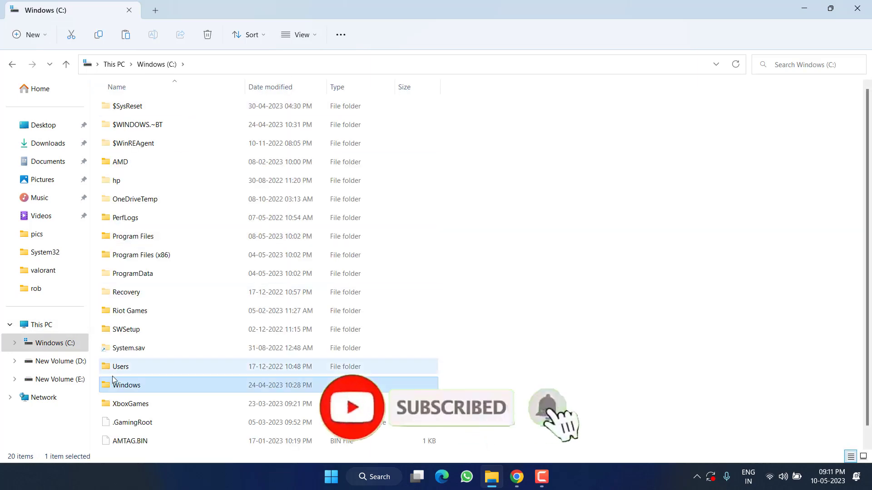
double_click(126, 385)
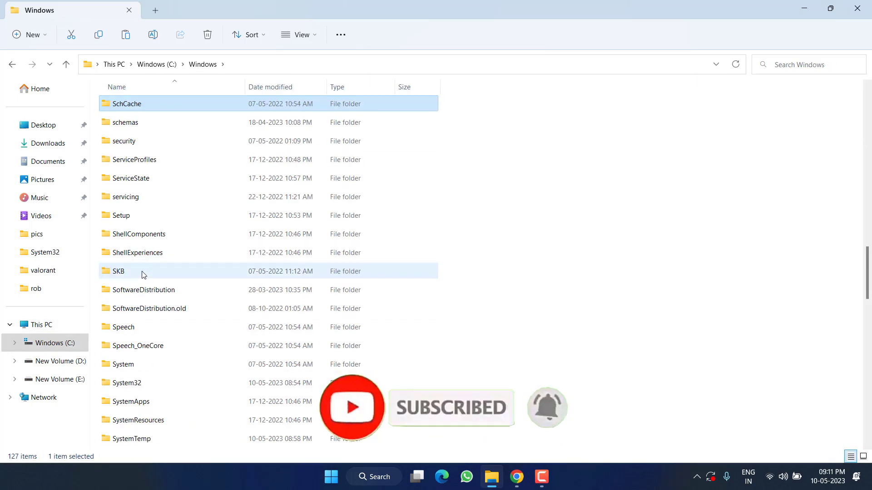
double_click(125, 382)
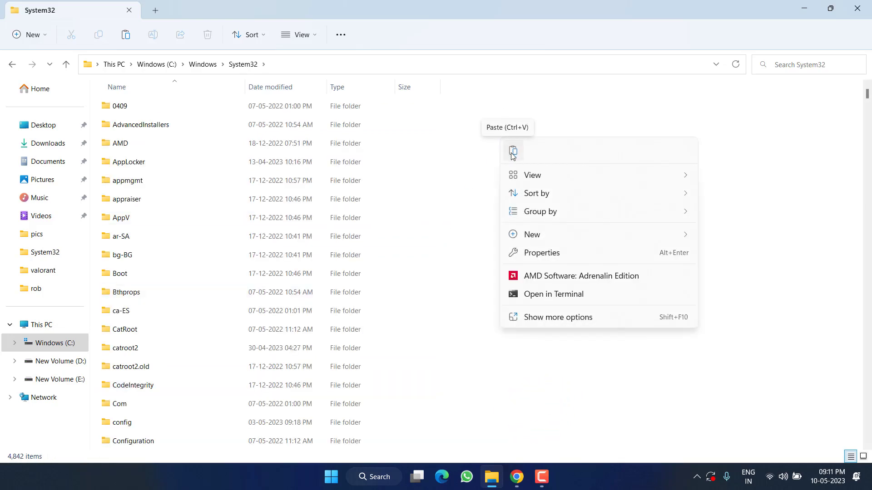
click(513, 150)
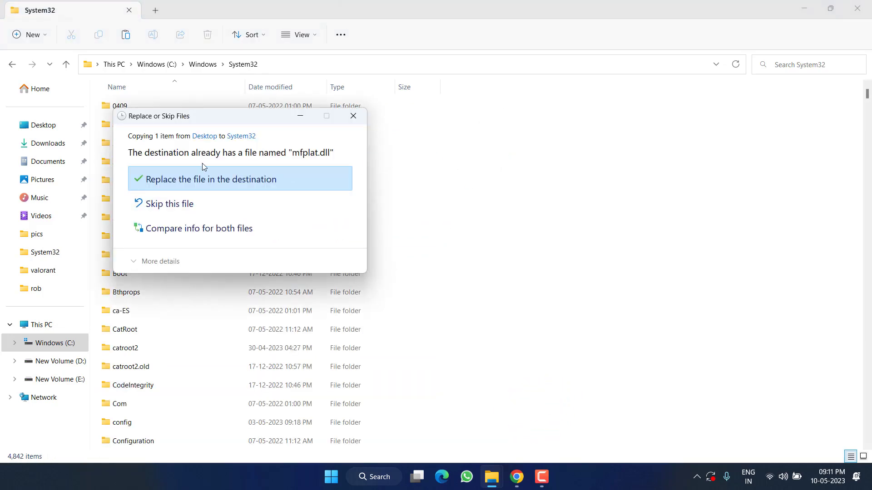
click(209, 179)
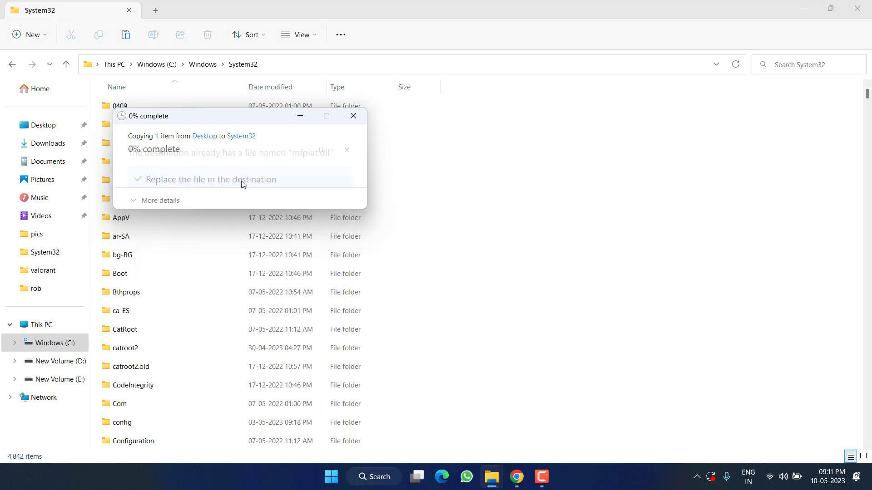
- Paste mfplat.dll into SysWOW64 as well, replacing the existing copy
click(209, 179)
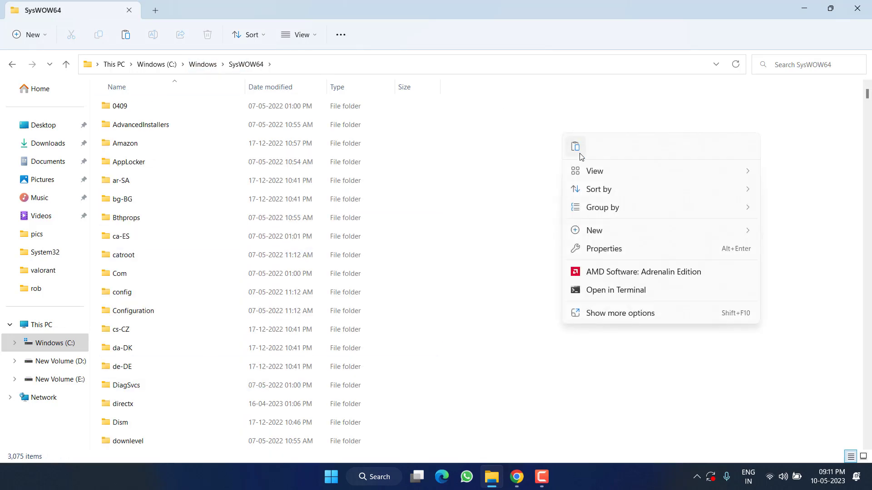
click(575, 147)
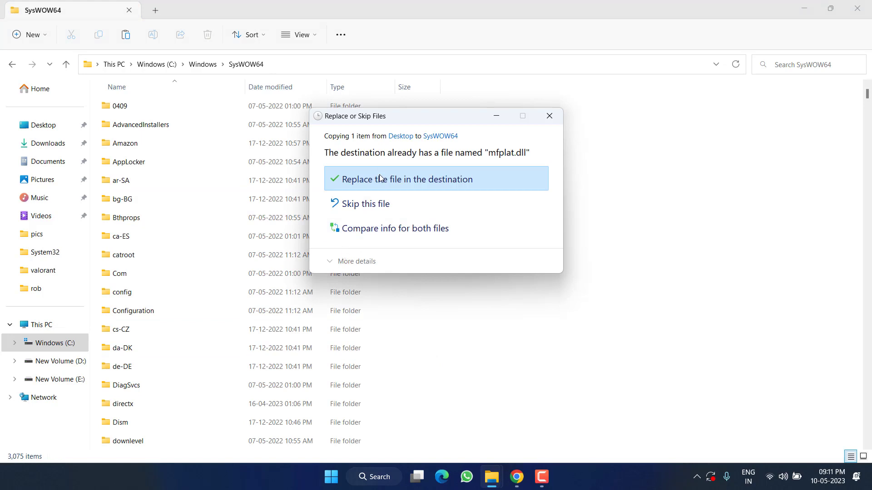
click(409, 179)
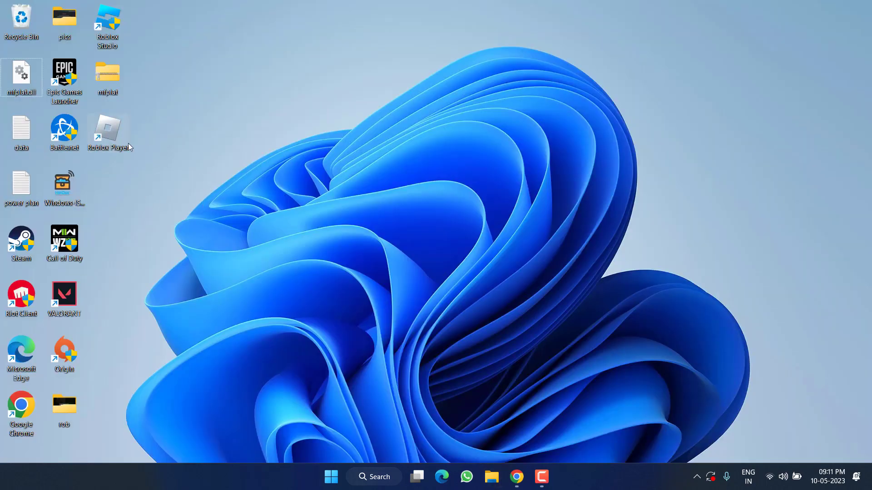
- Open the Roblox Player shortcut's file location, the version folder holding mfplat.dll
right_click(108, 129)
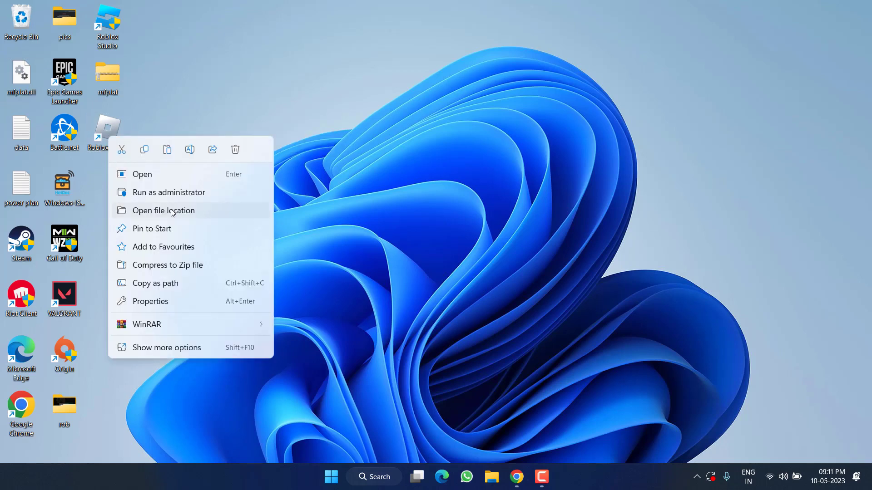
click(163, 211)
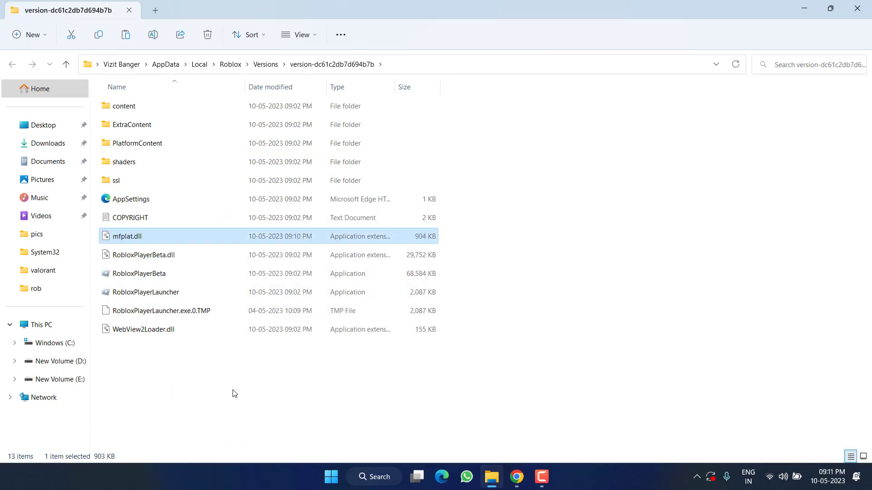
mouse_move(857, 7)
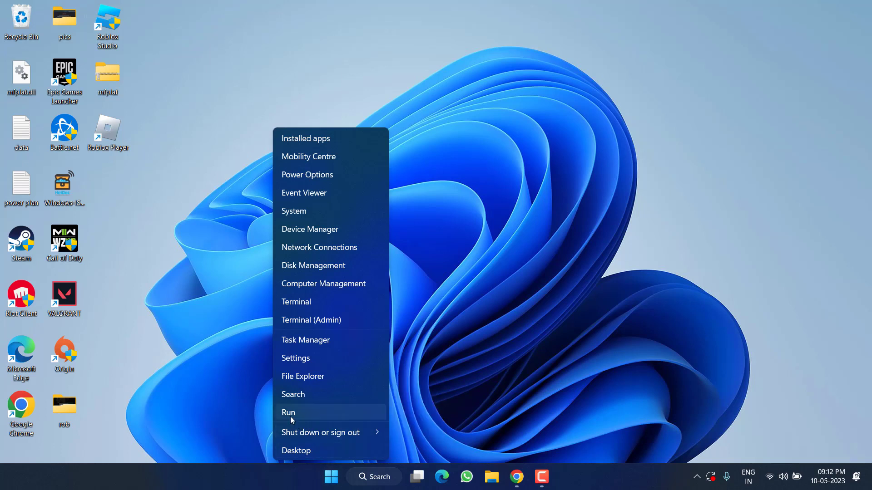
- Run appwiz.cpl and uninstall Roblox Player from Programs and Features, confirming the result
click(288, 412)
text(appwiz.cpl)
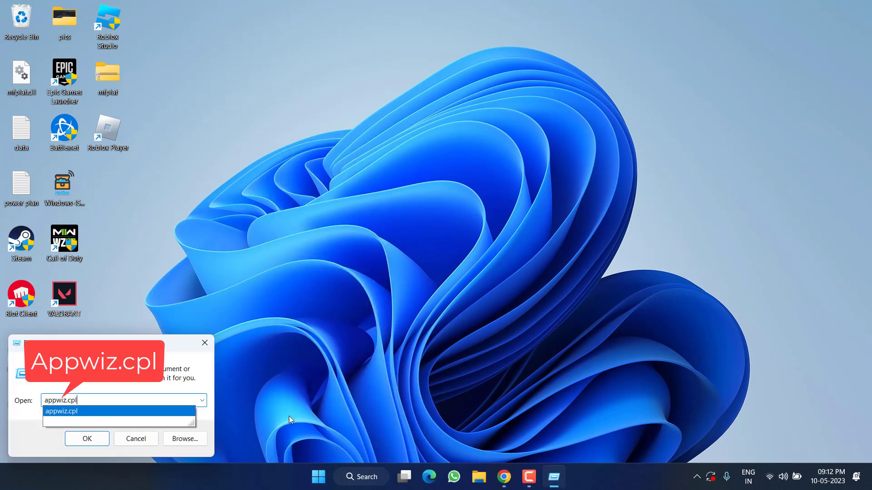
click(87, 438)
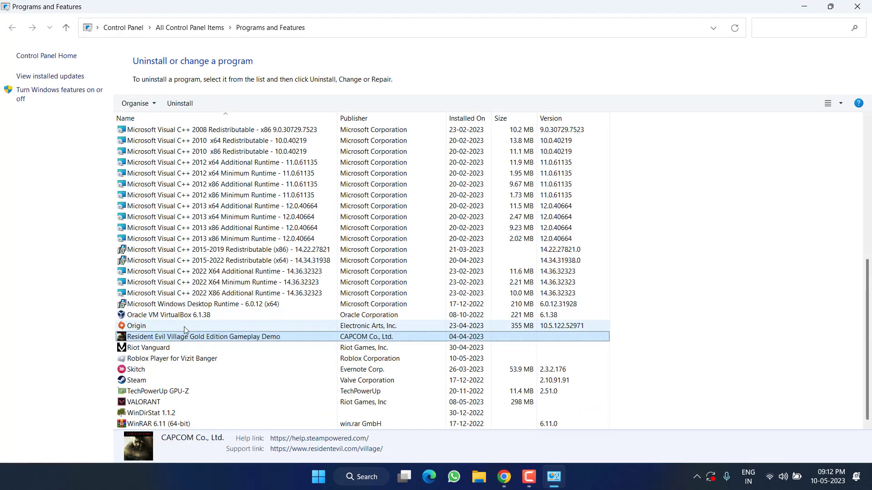
click(170, 359)
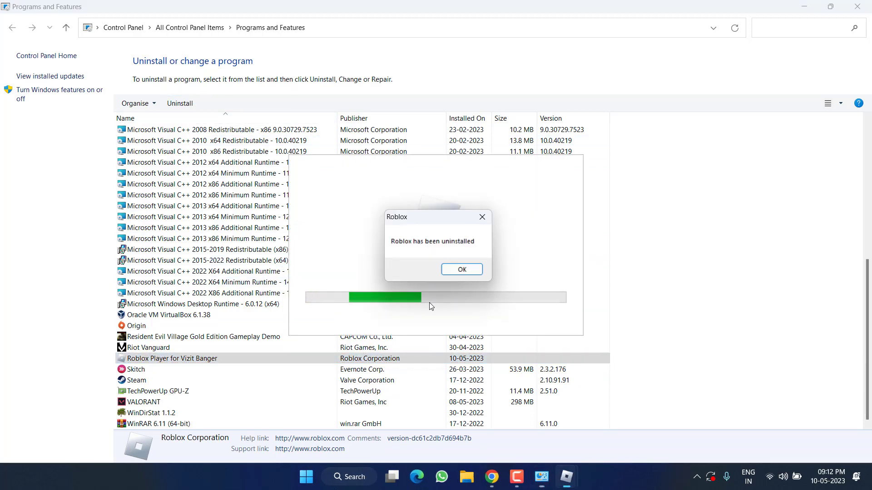
click(461, 269)
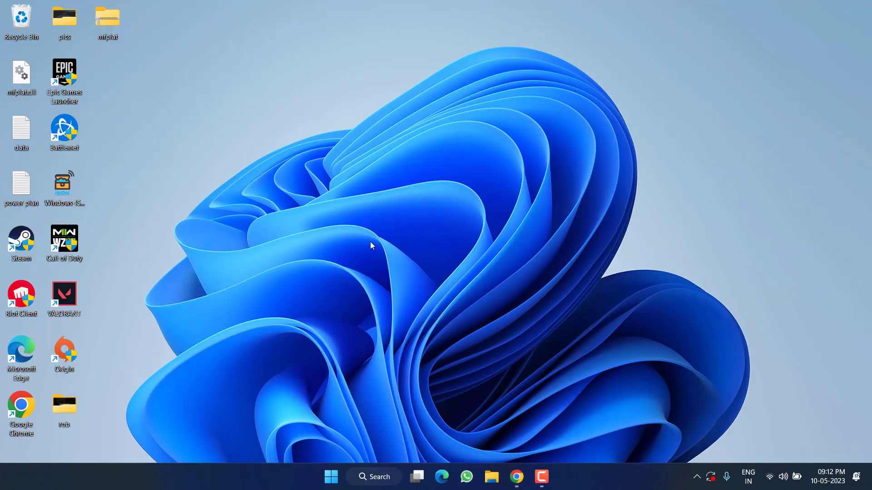
- Search Microsoft Store for roblox, open its page and install Roblox
text(store)
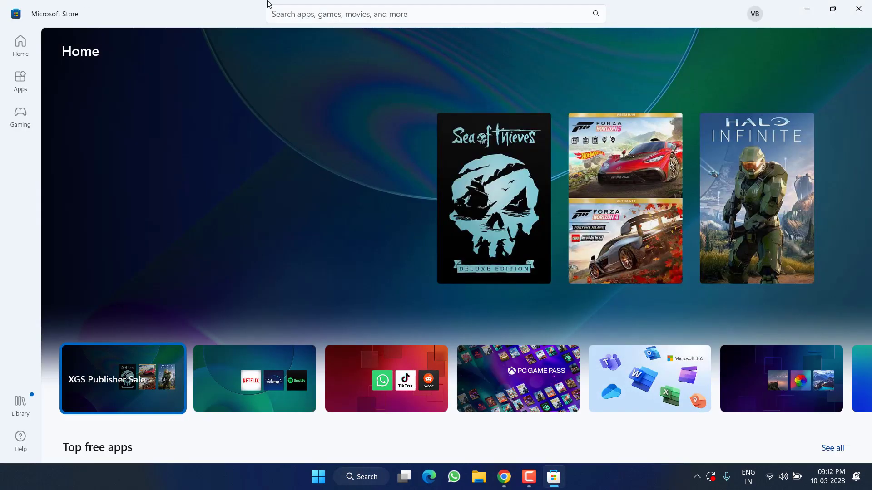
click(431, 13)
text(roblox)
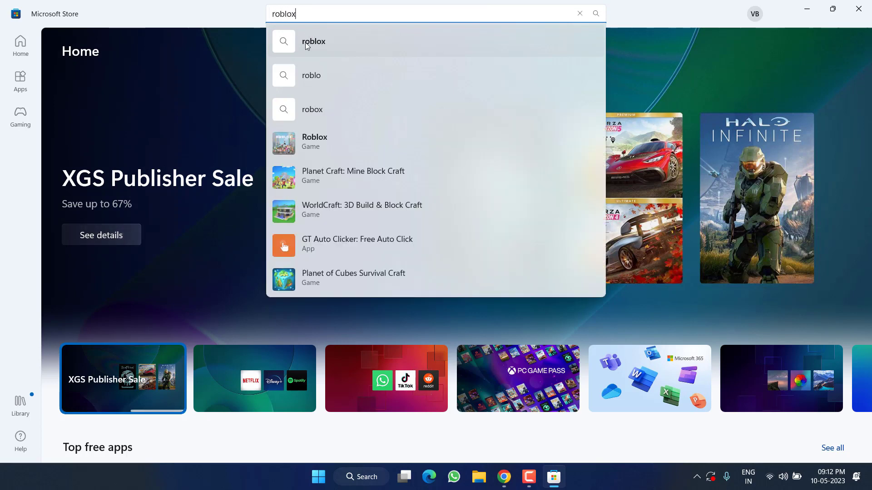
click(313, 41)
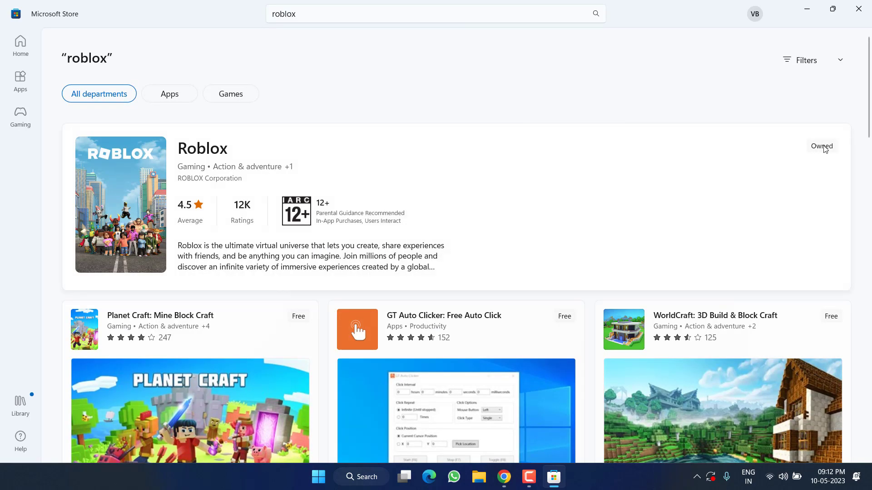
click(202, 148)
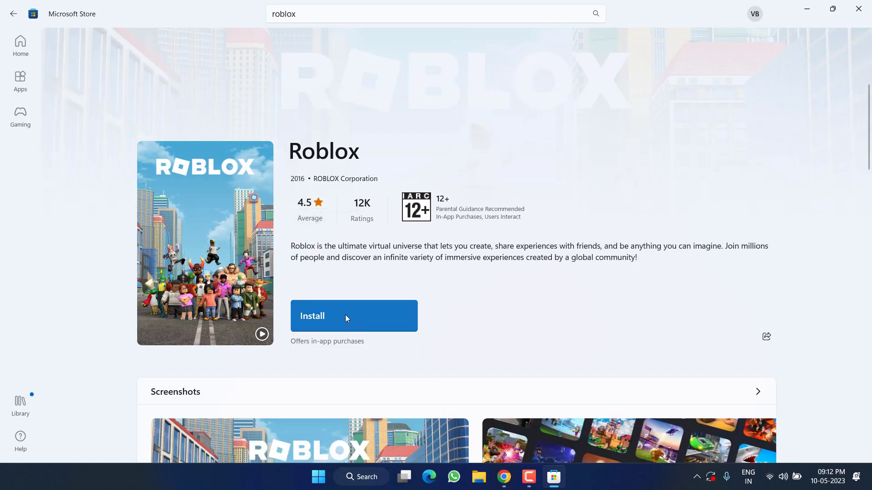
click(346, 318)
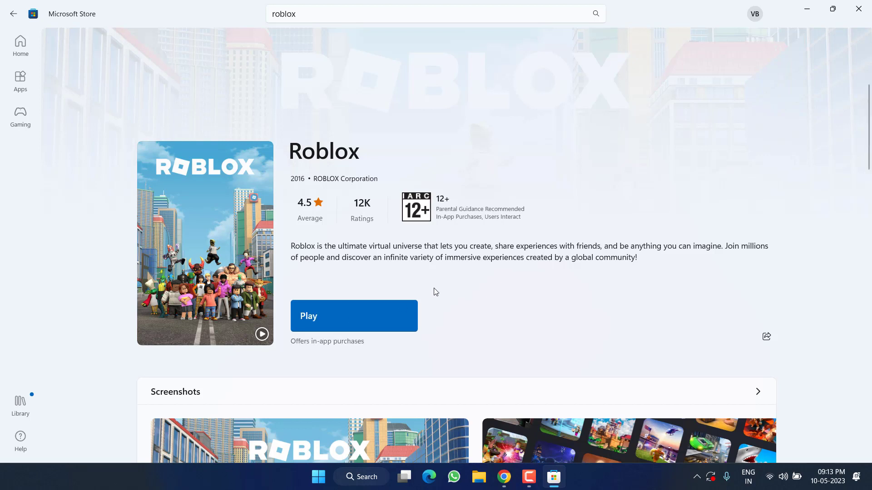
mouse_move(215, 141)
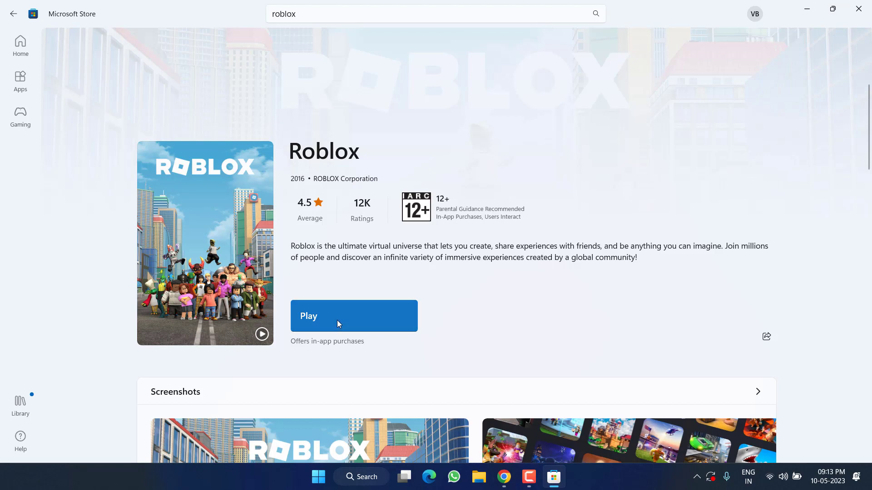
- Launch Roblox from the Store to its sign-up and log-in screen, then close it
click(354, 316)
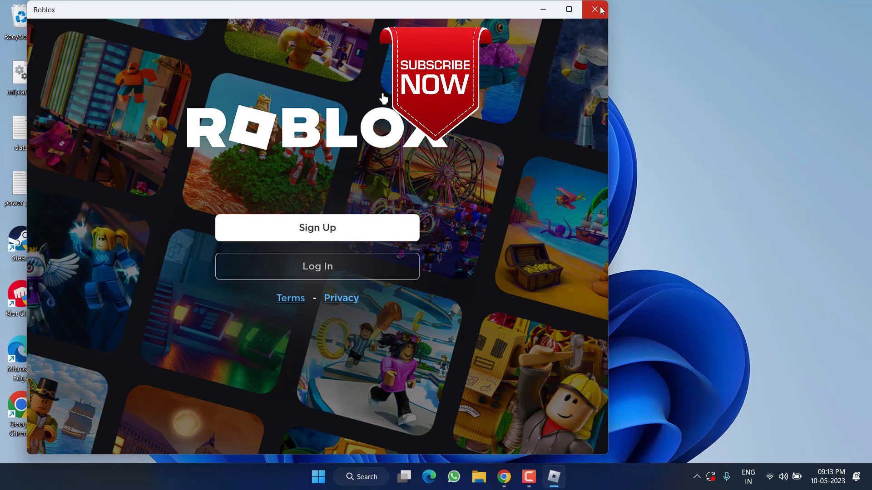
click(593, 9)
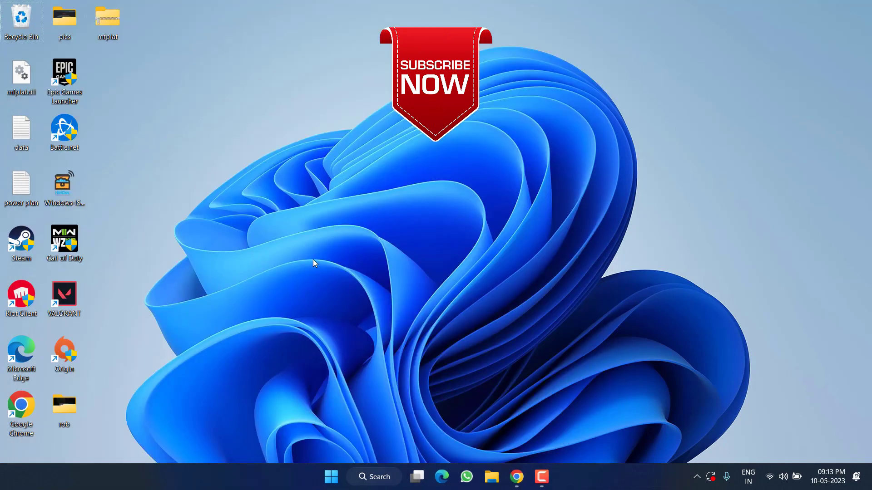